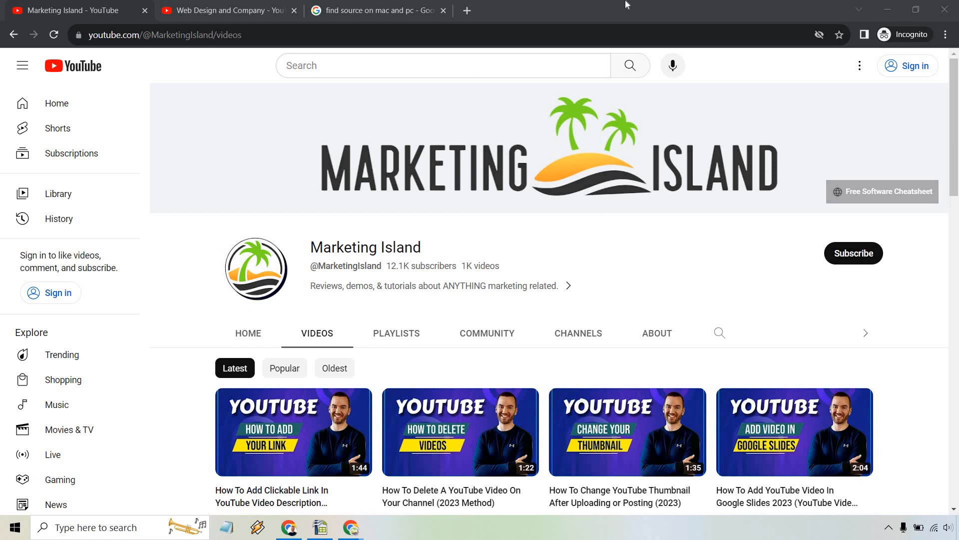
{"action": "mouse_move", "coordinate": [533, 5]}
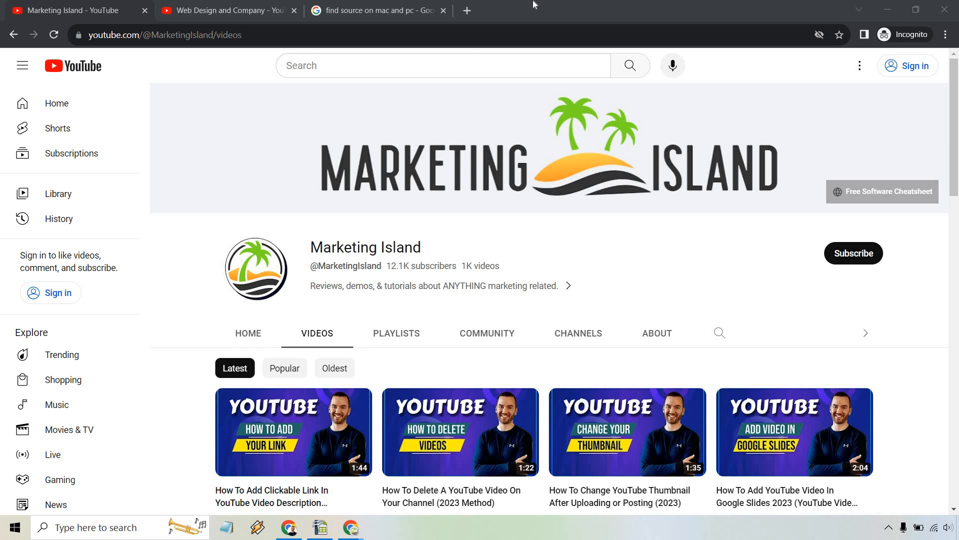
Check Google's view-source answer, then open the Marketing Island videos page source.
{"action": "left_click", "coordinate": [376, 10]}
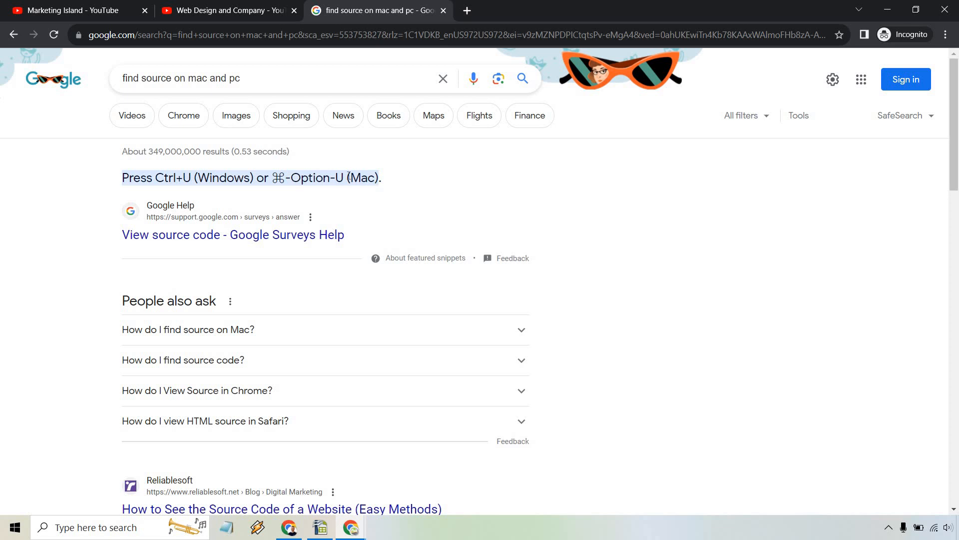
{"action": "mouse_move", "coordinate": [97, 4]}
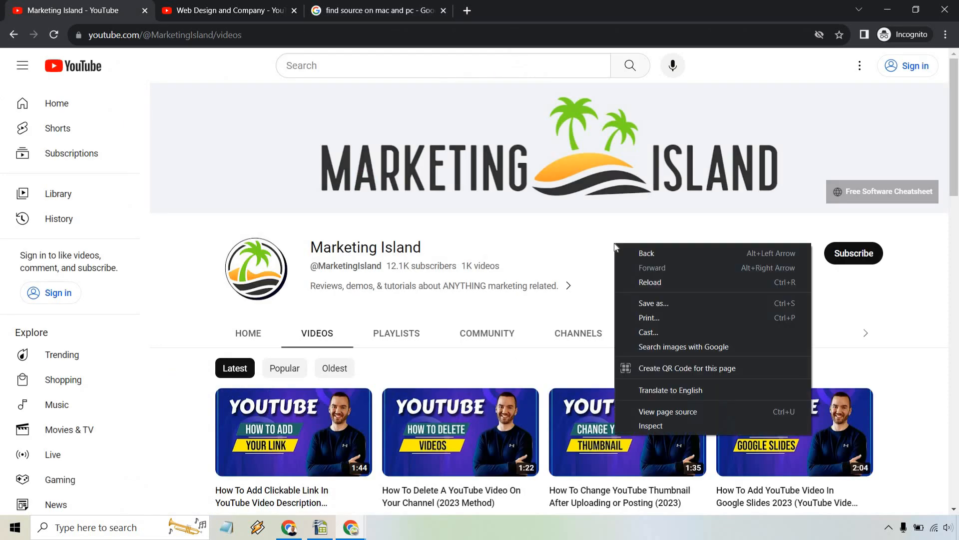
{"action": "mouse_move", "coordinate": [668, 412]}
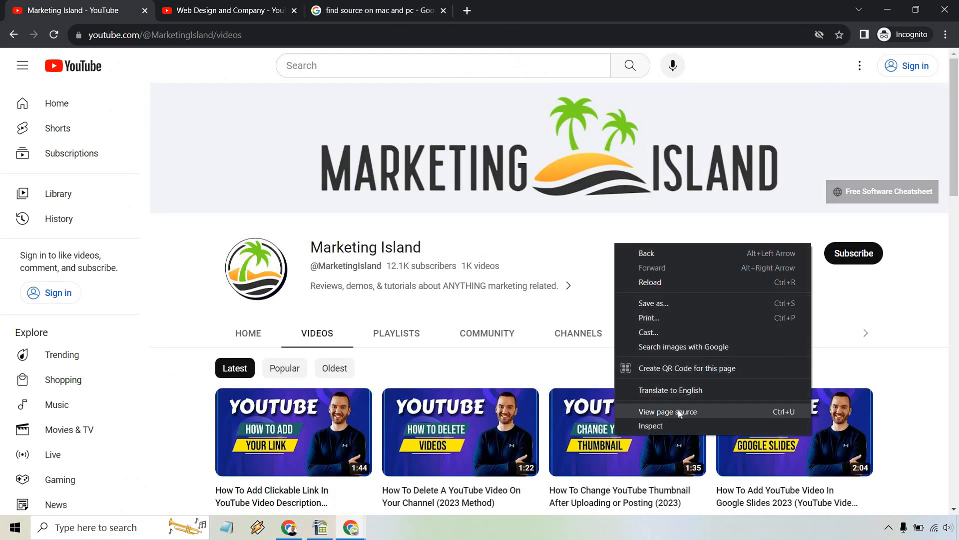
{"action": "left_click", "coordinate": [669, 411]}
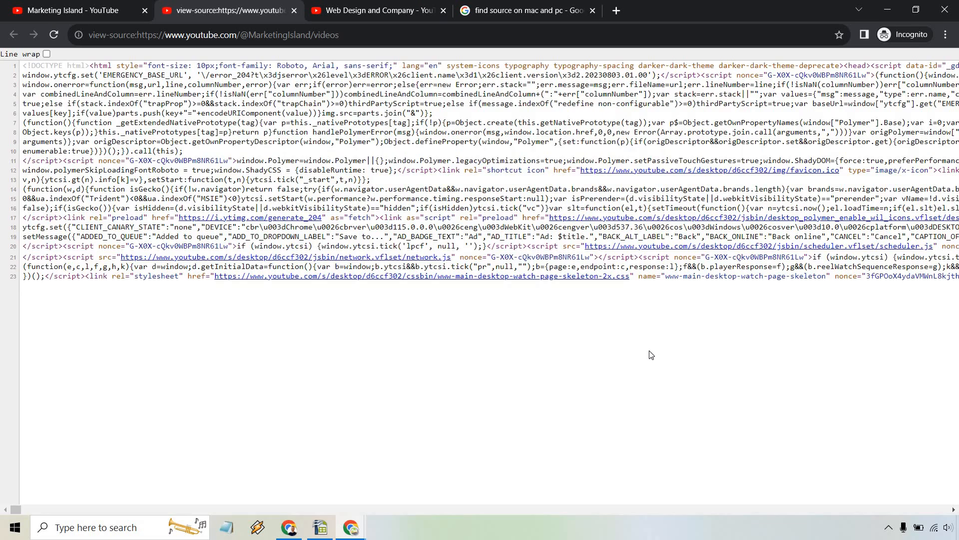
{"action": "mouse_move", "coordinate": [633, 349]}
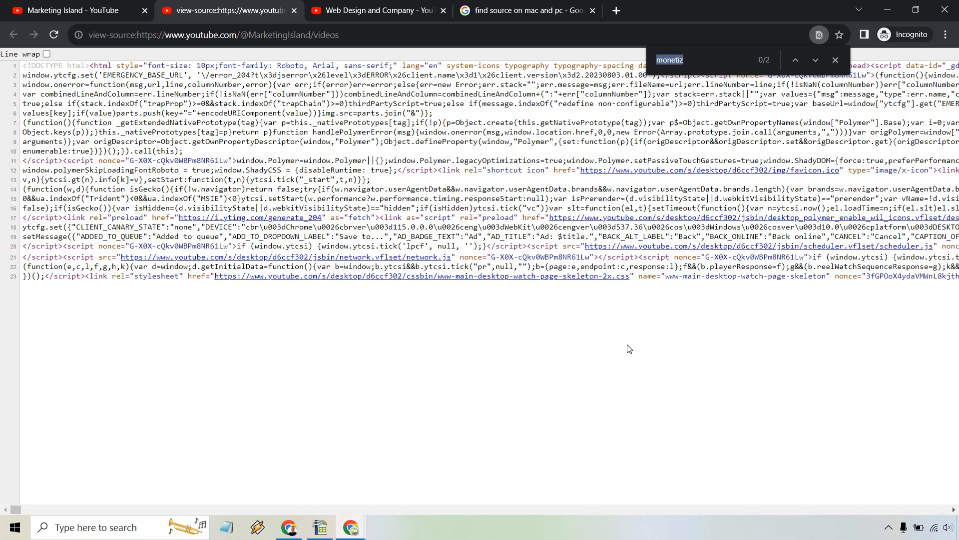
Find 'monetiz' in the source and highlight the true value of is_monetization_enabled.
{"action": "type", "text": "m"}
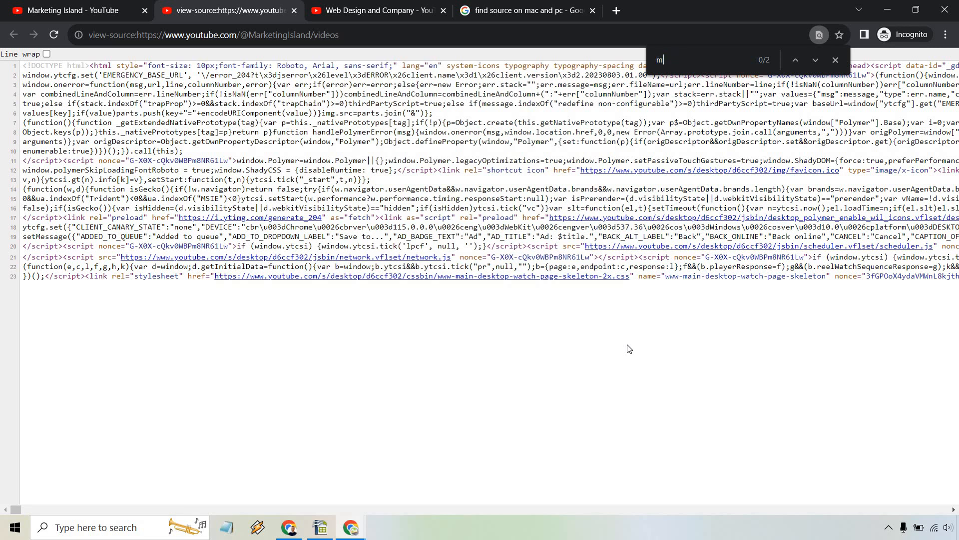
{"action": "type", "text": "onetiz"}
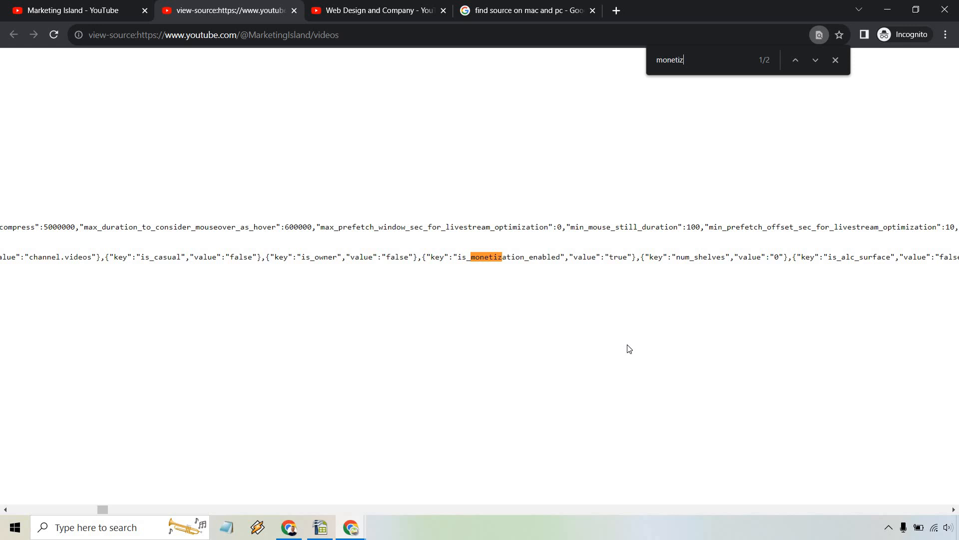
{"action": "mouse_move", "coordinate": [471, 266]}
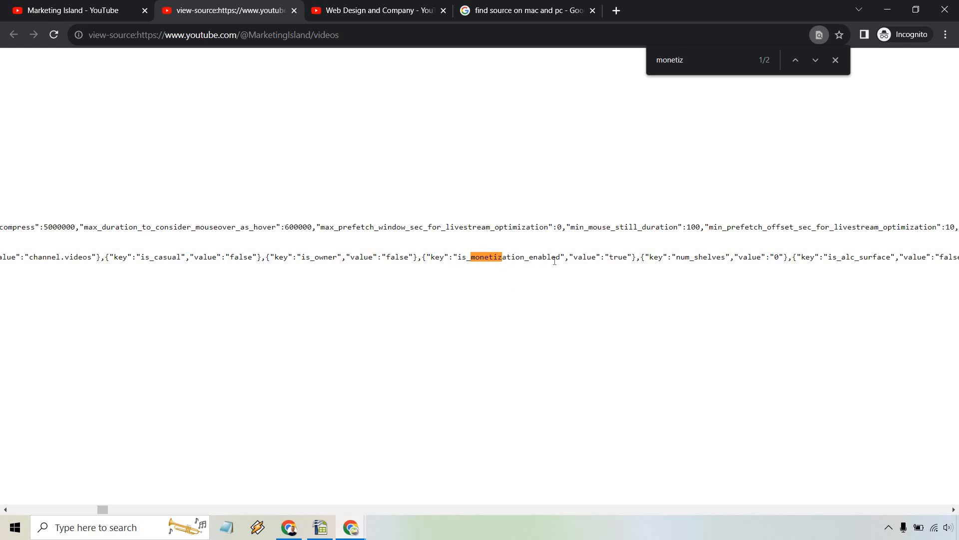
{"action": "mouse_move", "coordinate": [618, 256]}
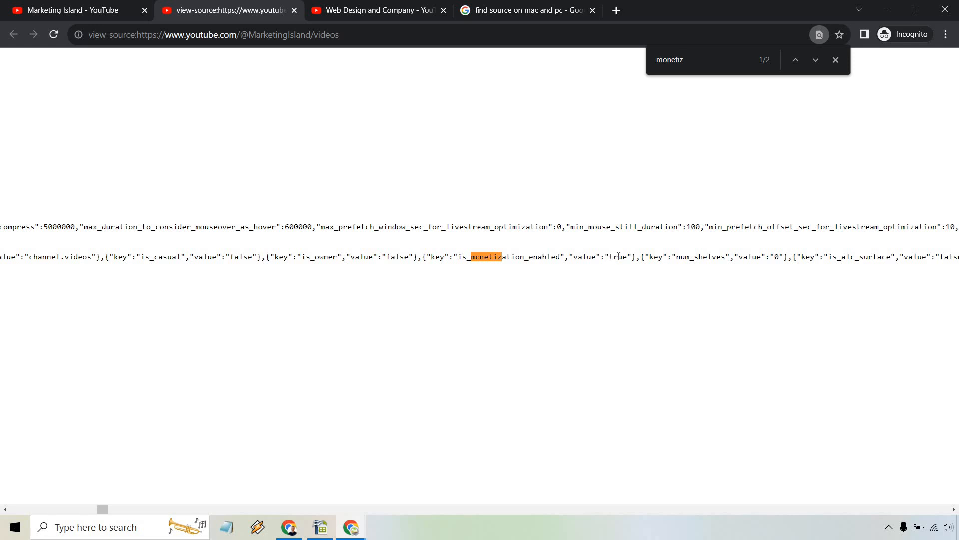
{"action": "double_click", "coordinate": [618, 256]}
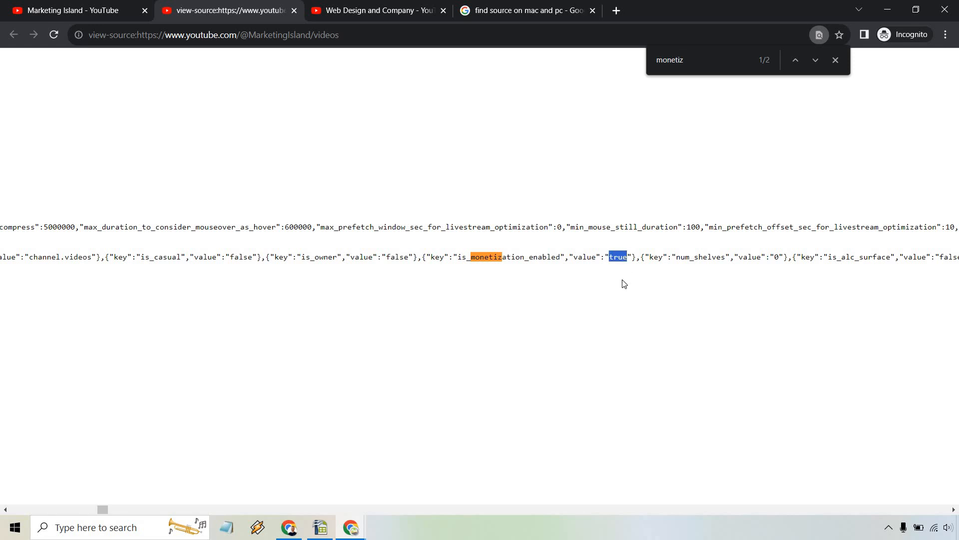
{"action": "mouse_move", "coordinate": [606, 288]}
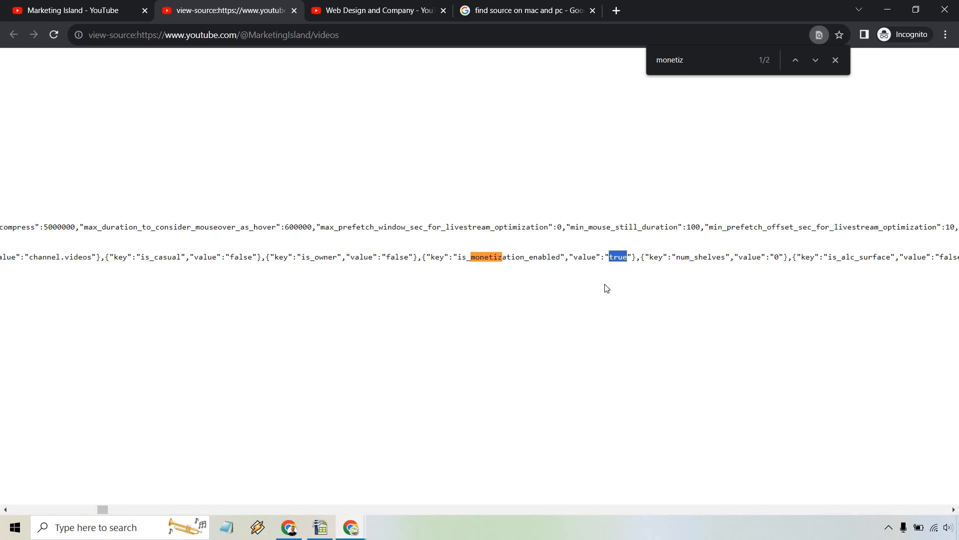
{"action": "mouse_move", "coordinate": [549, 298]}
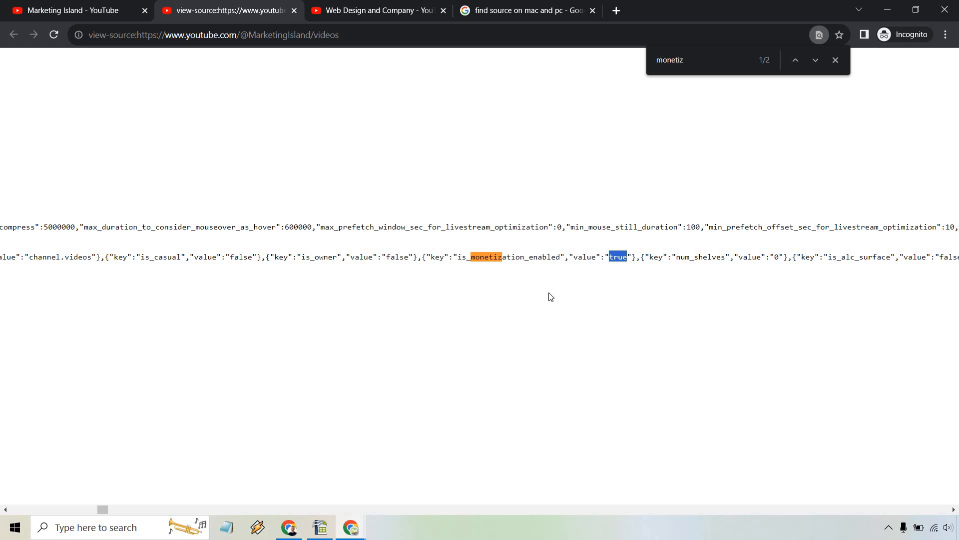
Open the Web Design and Company channel's source, then return to Google's view-source instructions.
{"action": "left_click", "coordinate": [373, 10]}
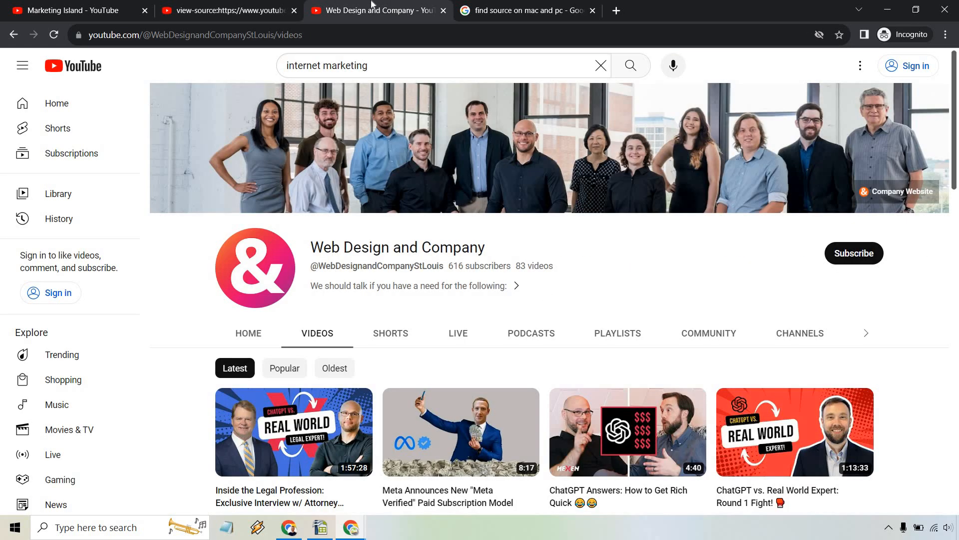
{"action": "mouse_move", "coordinate": [637, 248]}
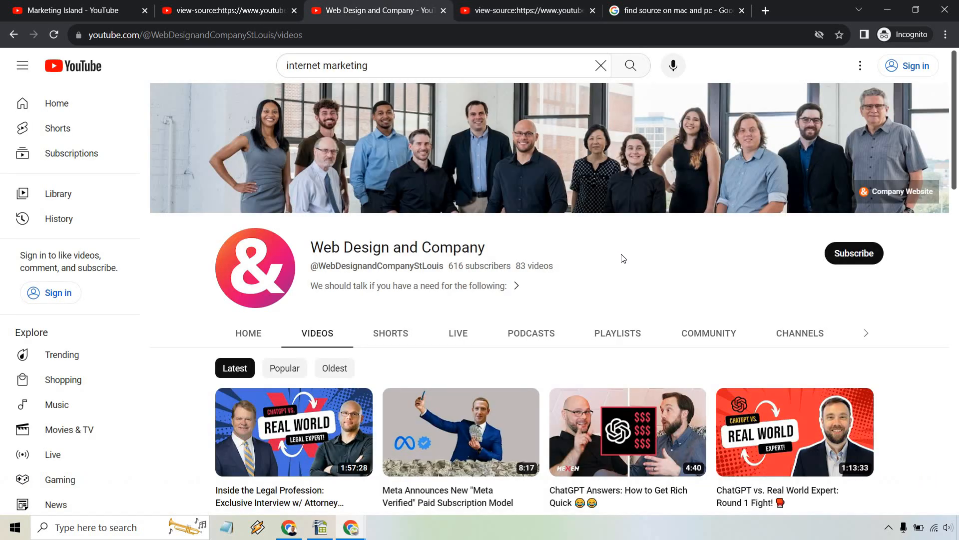
{"action": "left_click", "coordinate": [673, 11]}
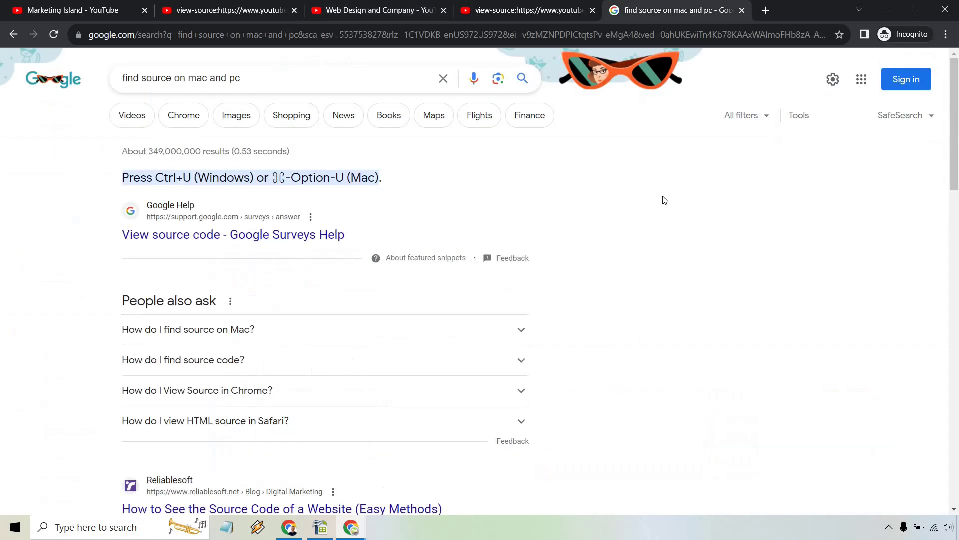
{"action": "mouse_move", "coordinate": [444, 178]}
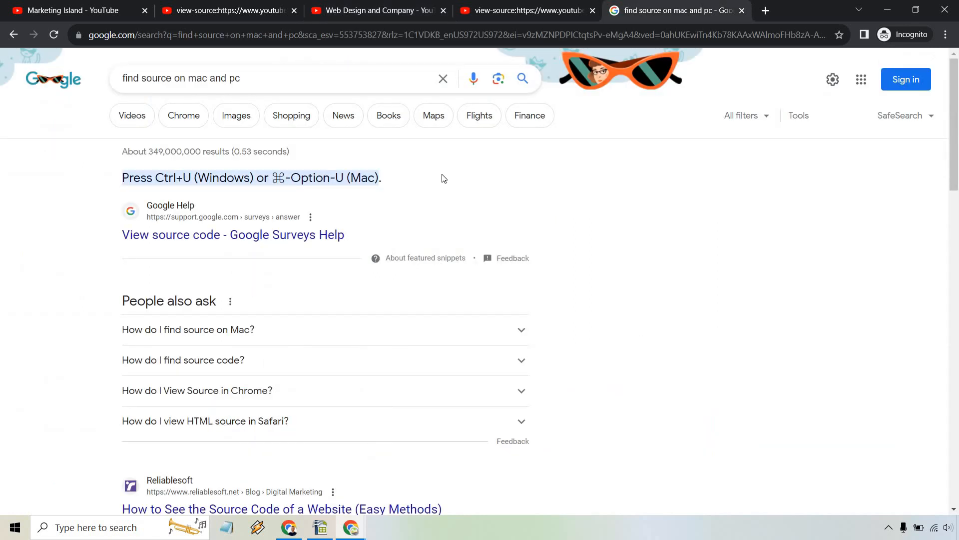